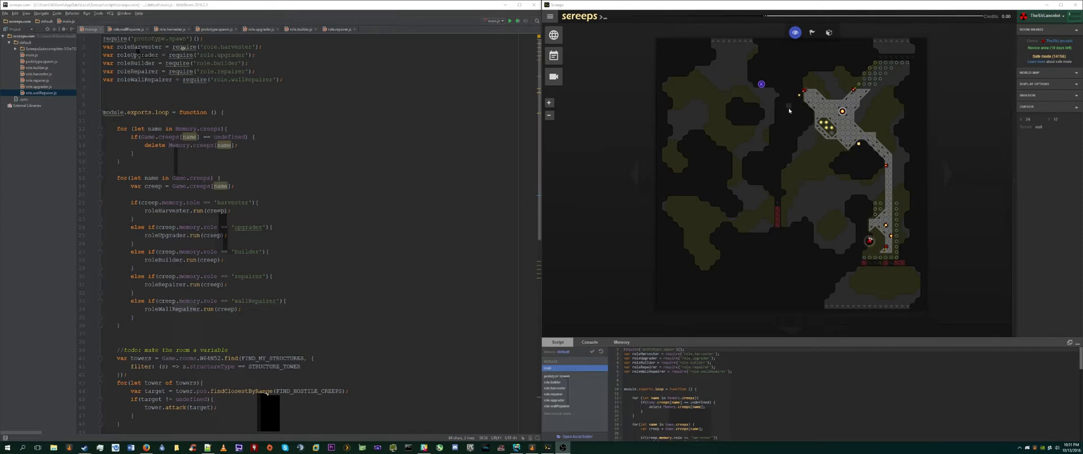
mouse_move(867, 170)
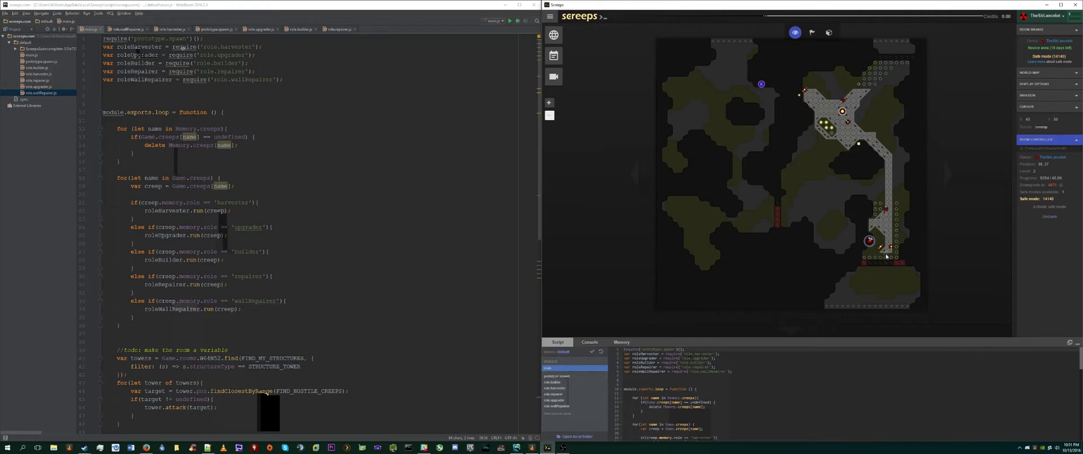
View the player's own profile page with global control level 1 and monthly stats.
left_click(1045, 16)
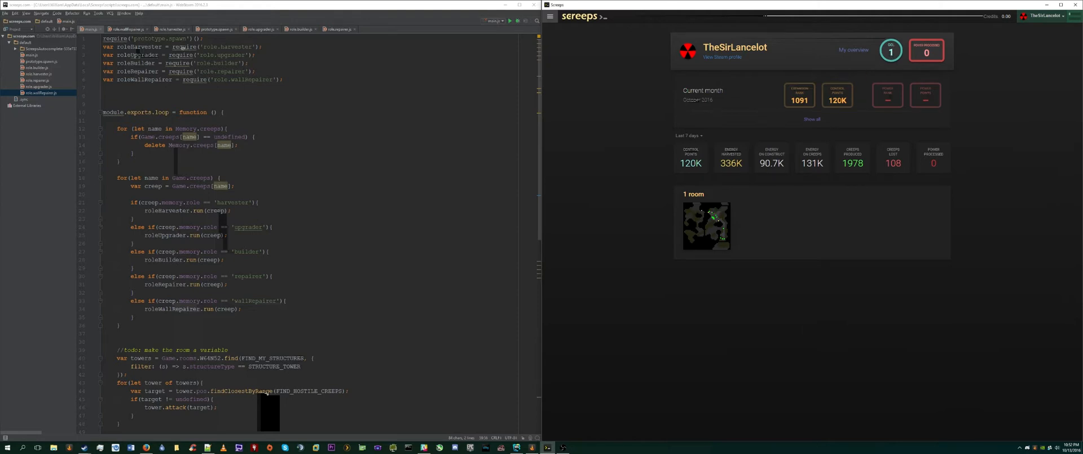
Return to the game world, connect to the server and enter the player's own room.
left_click(1044, 15)
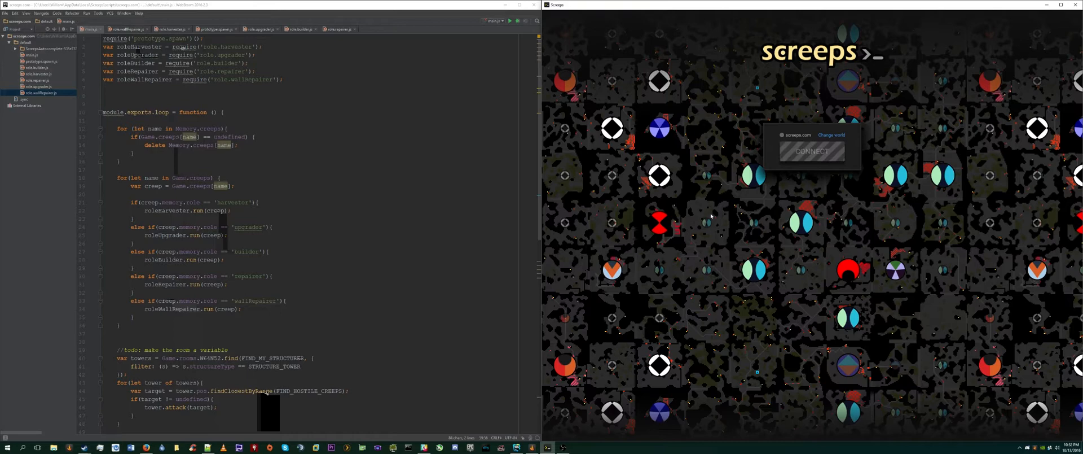
left_click(813, 151)
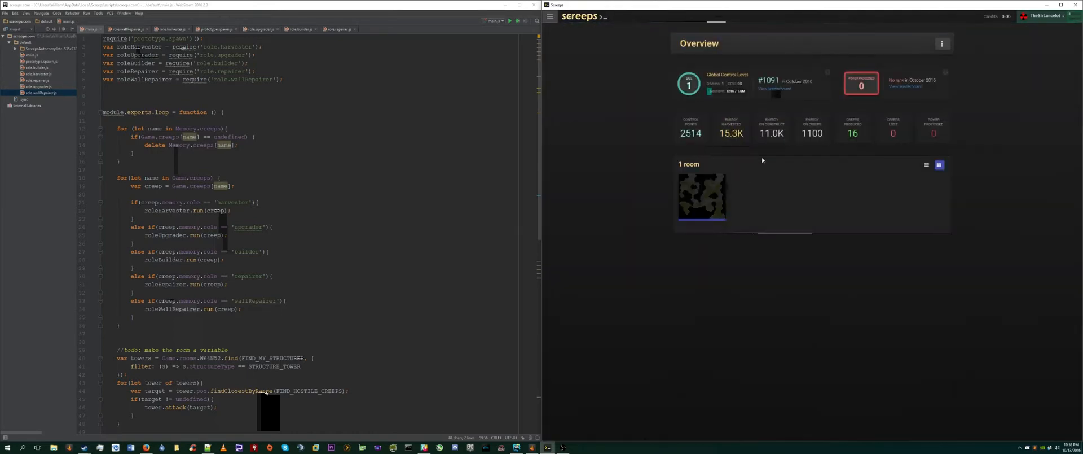
left_click(701, 195)
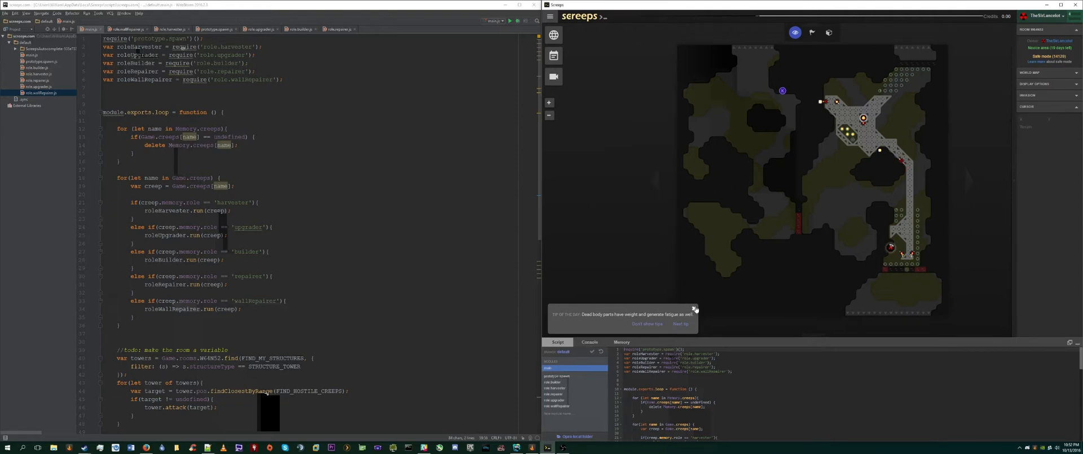
Dismiss the Tip of the Day popup so the room map is unobstructed.
left_click(696, 308)
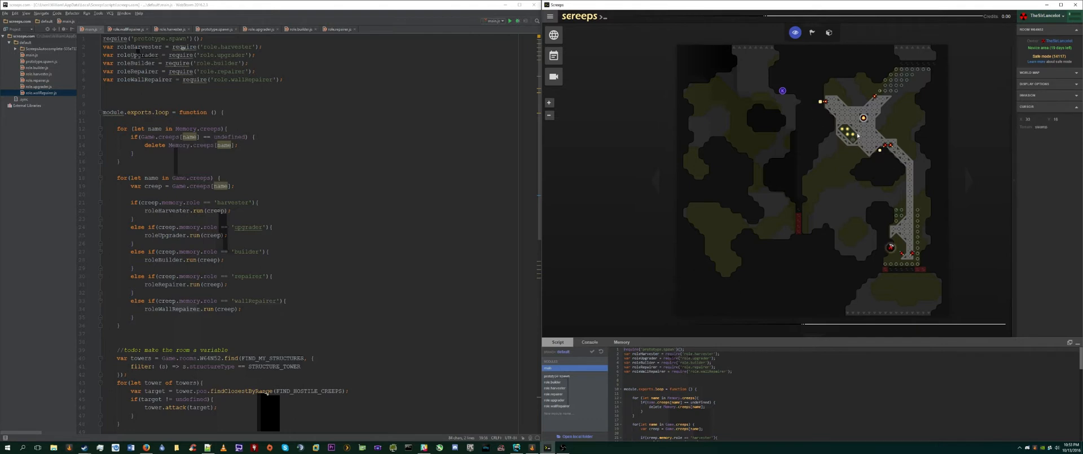
mouse_move(759, 206)
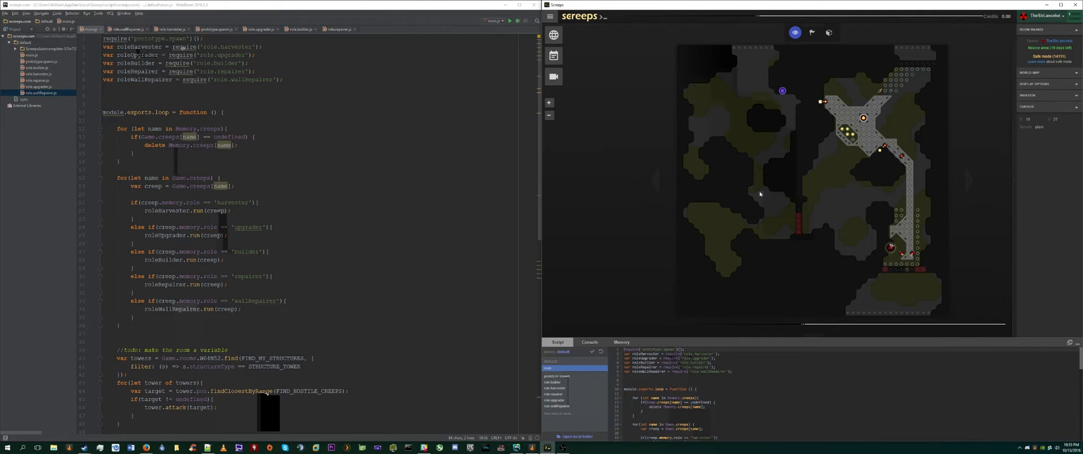
mouse_move(873, 152)
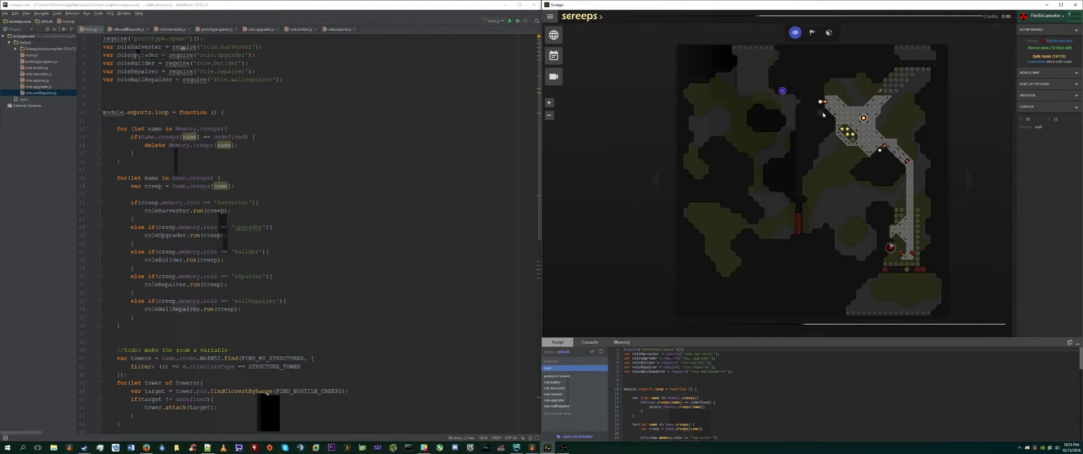
mouse_move(857, 208)
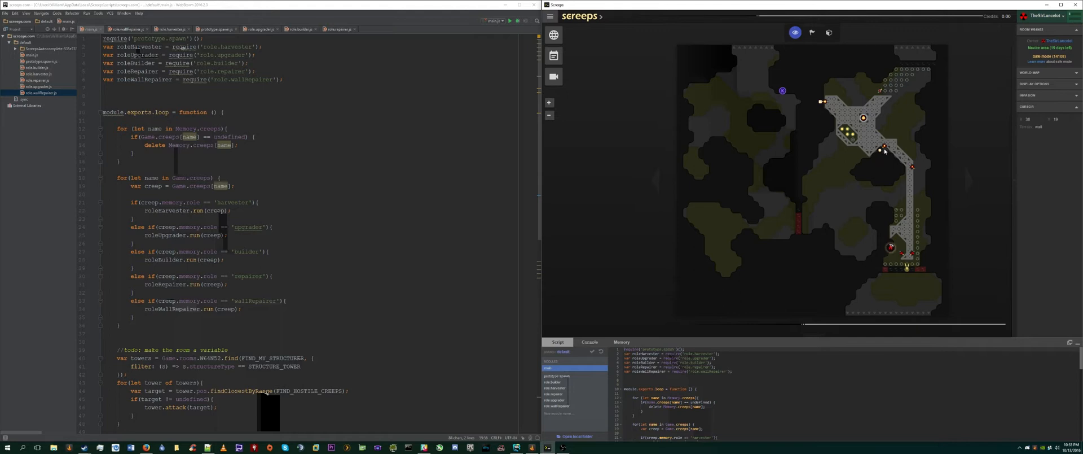
mouse_move(873, 168)
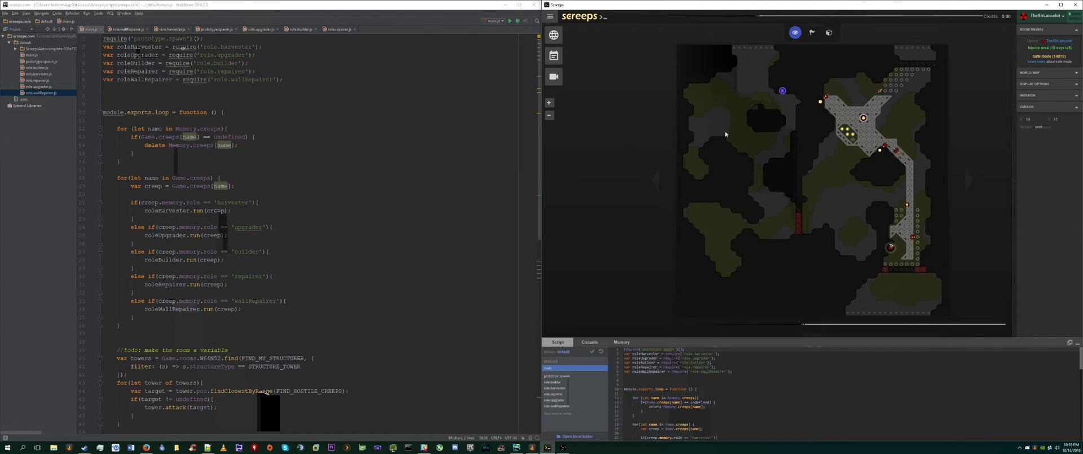
mouse_move(726, 168)
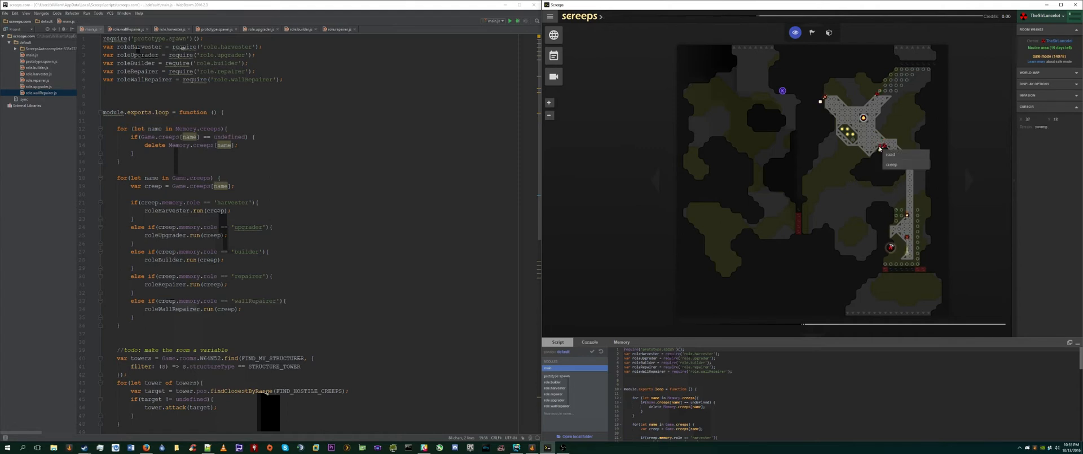
Inspect the creep on the central-corridor tile to see its hit points and carried energy.
left_click(883, 147)
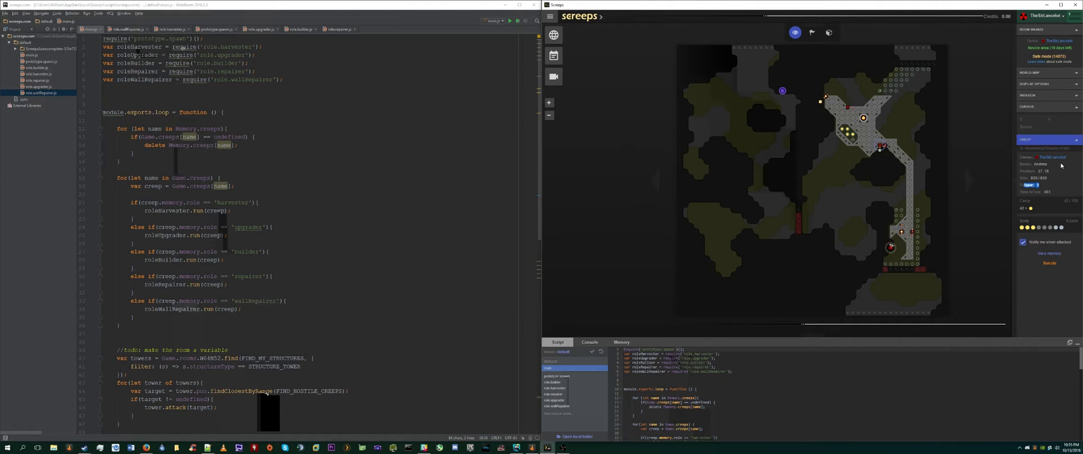
mouse_move(1062, 226)
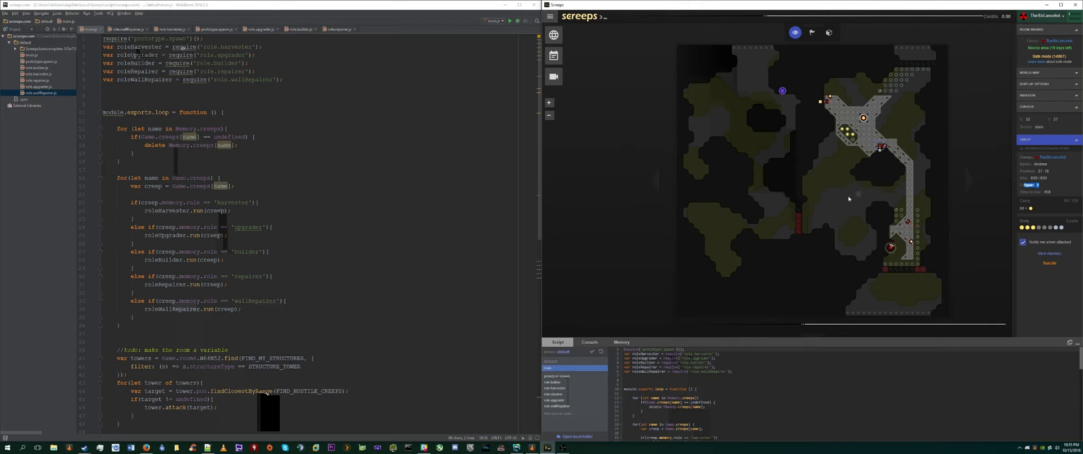
mouse_move(852, 200)
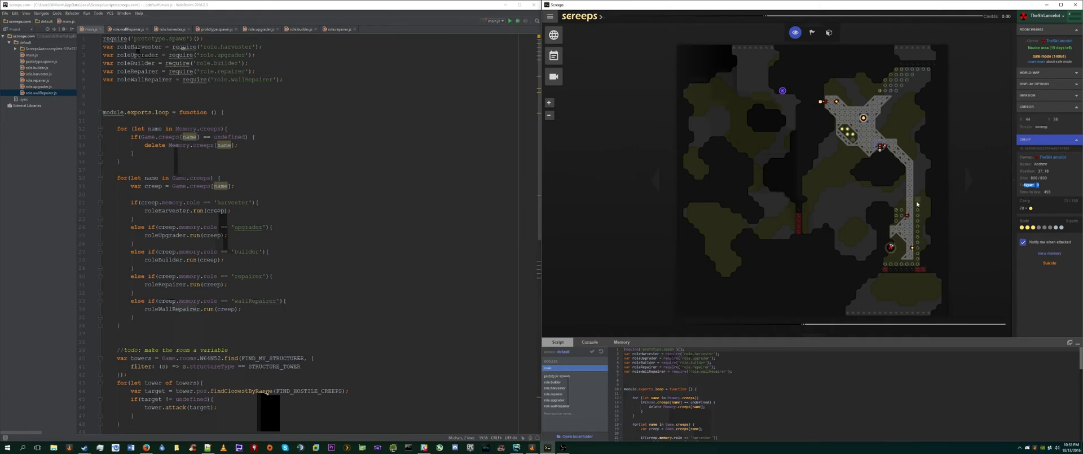
mouse_move(861, 225)
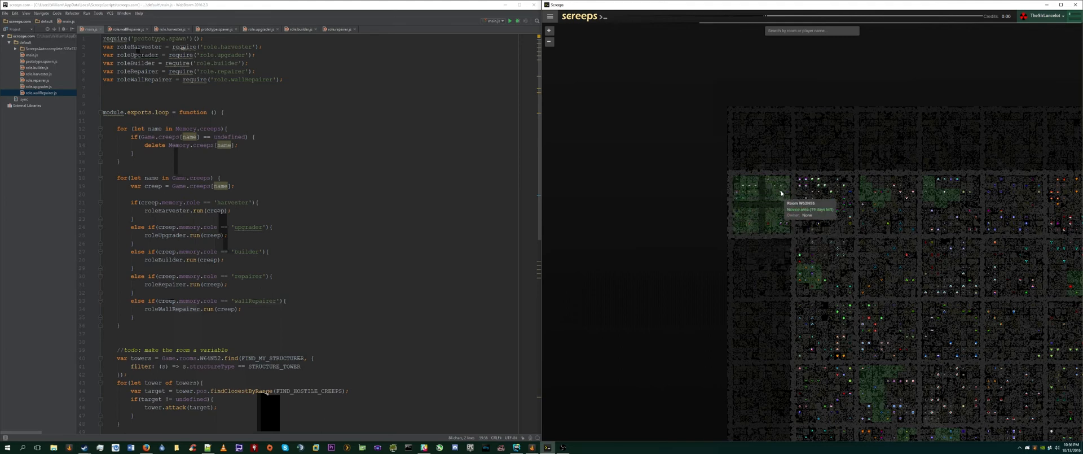
mouse_move(742, 203)
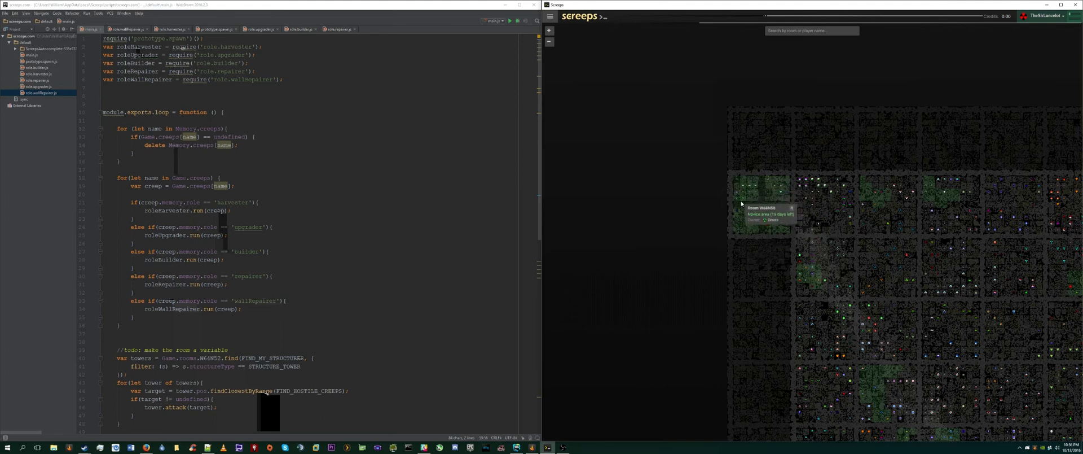
mouse_move(788, 239)
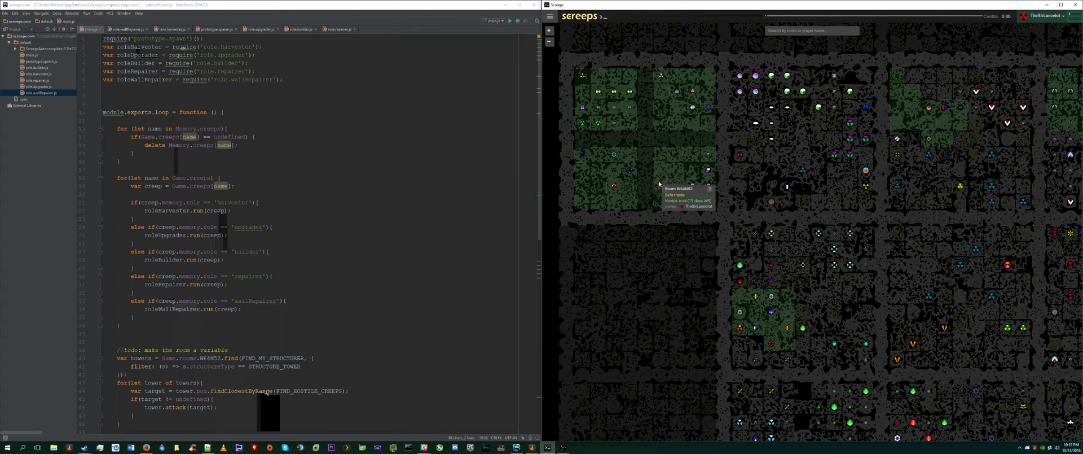
mouse_move(629, 176)
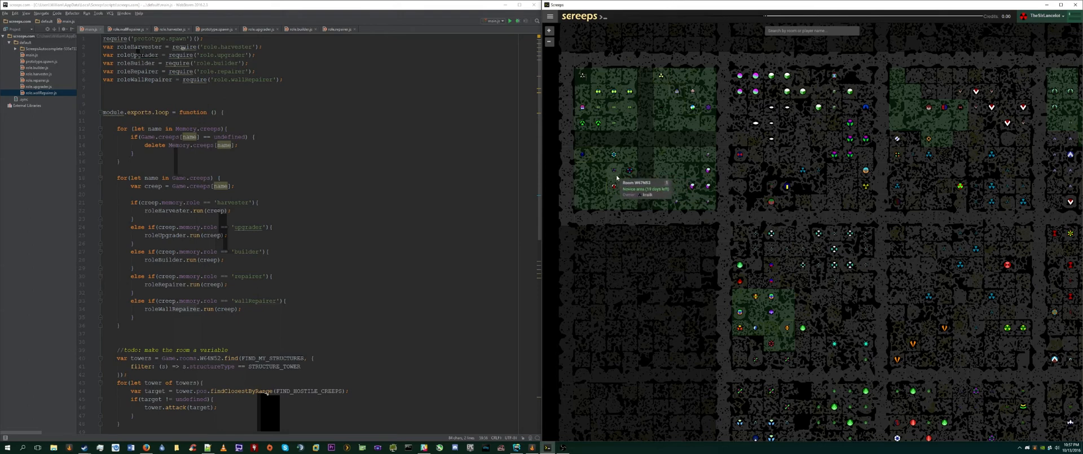
mouse_move(626, 178)
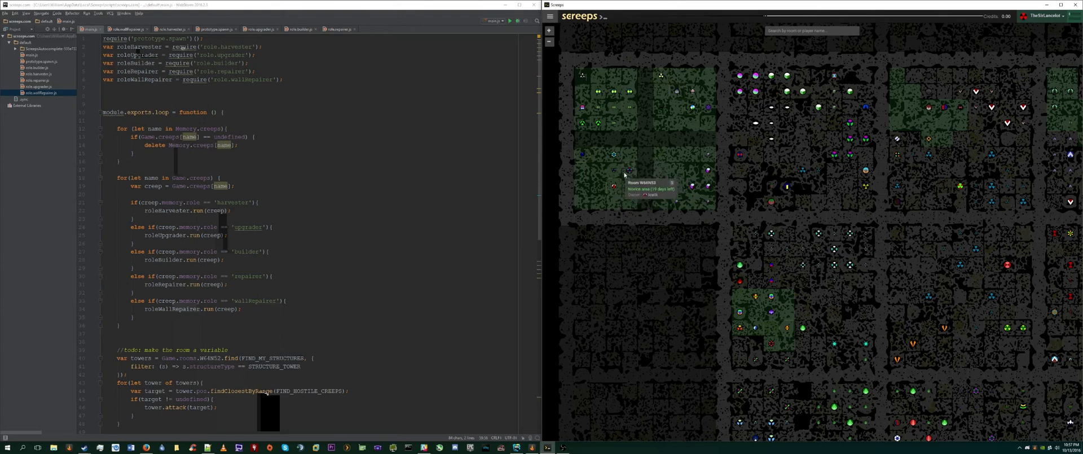
mouse_move(665, 223)
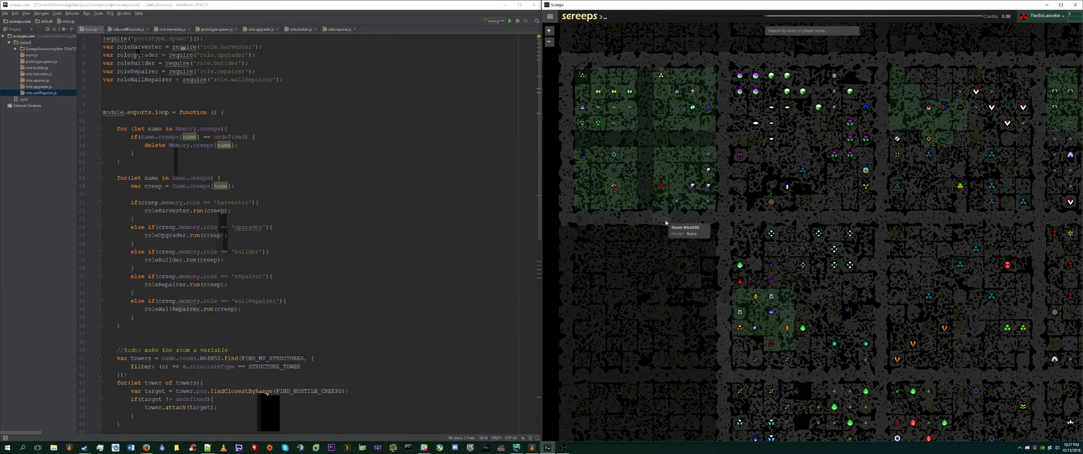
mouse_move(705, 237)
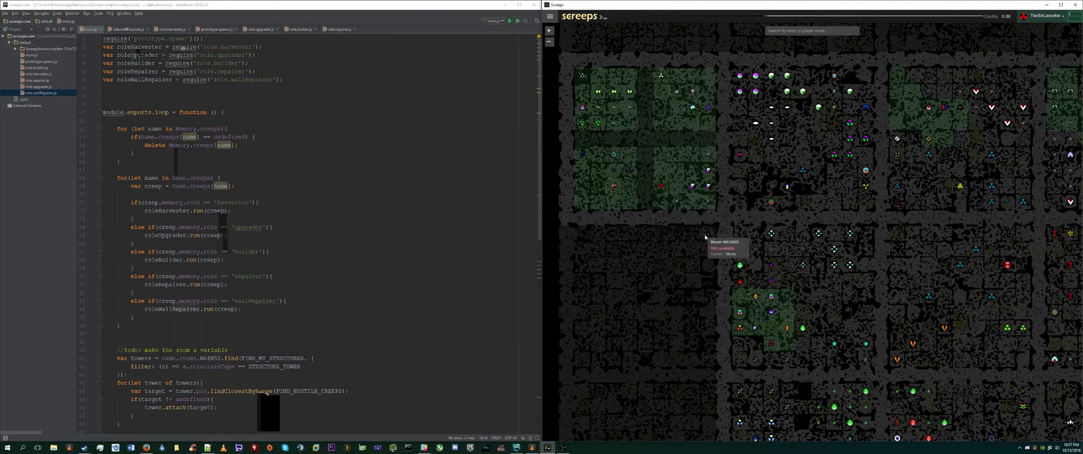
mouse_move(661, 188)
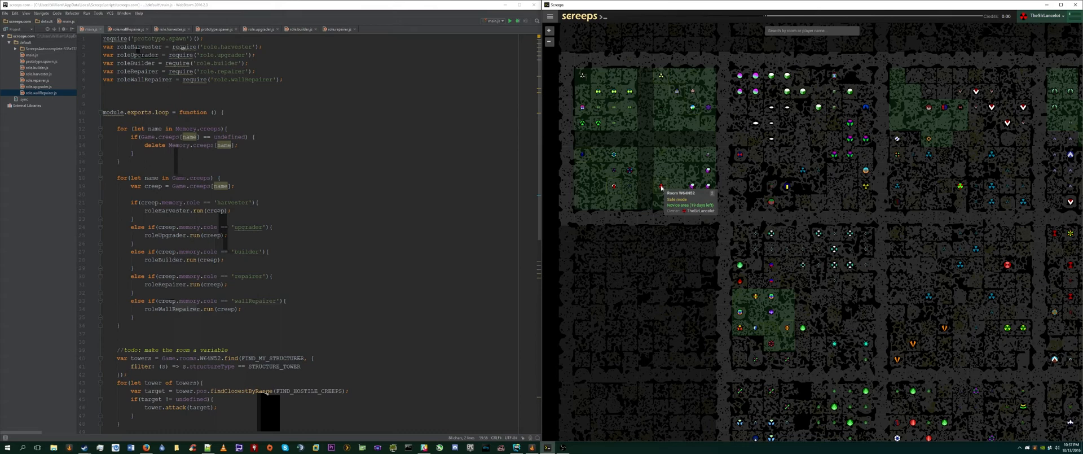
mouse_move(710, 168)
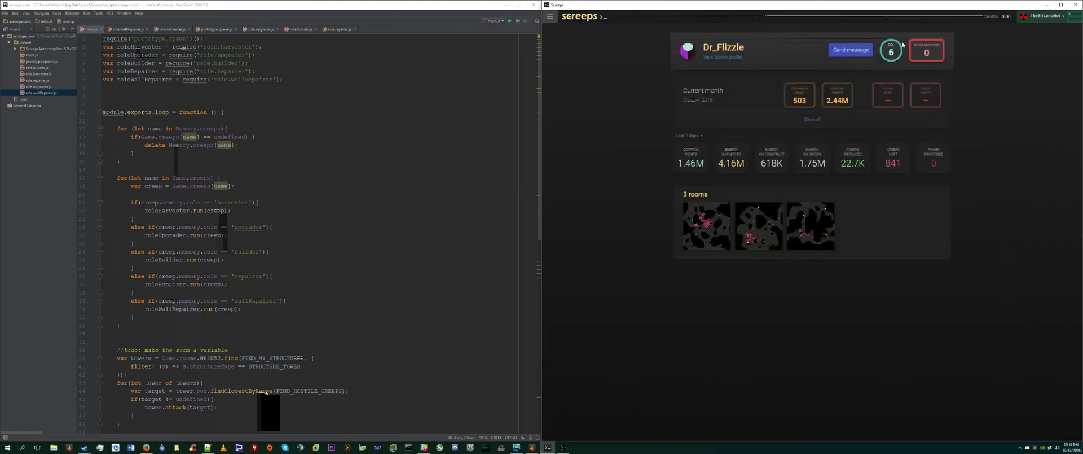
mouse_move(1011, 36)
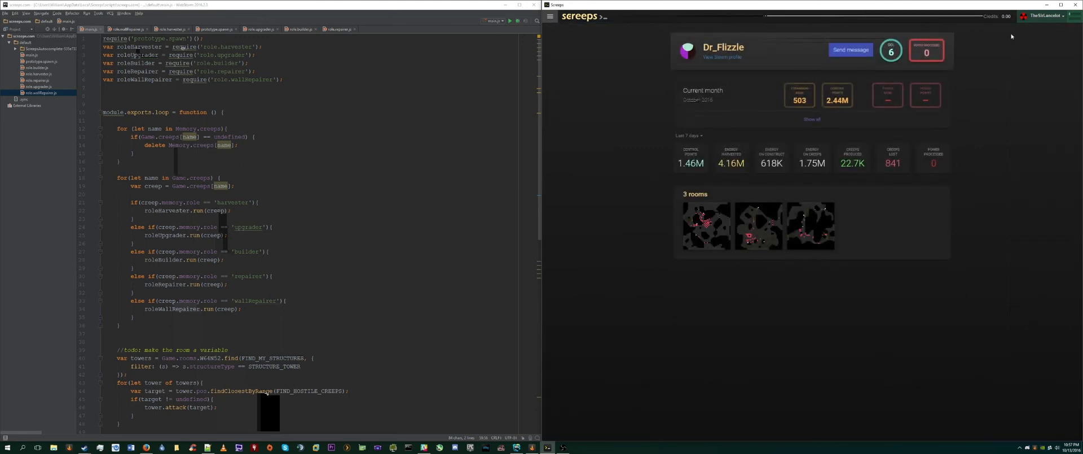
Leave Dr_Flizzle's profile and return to the game world view via the main menu.
left_click(550, 16)
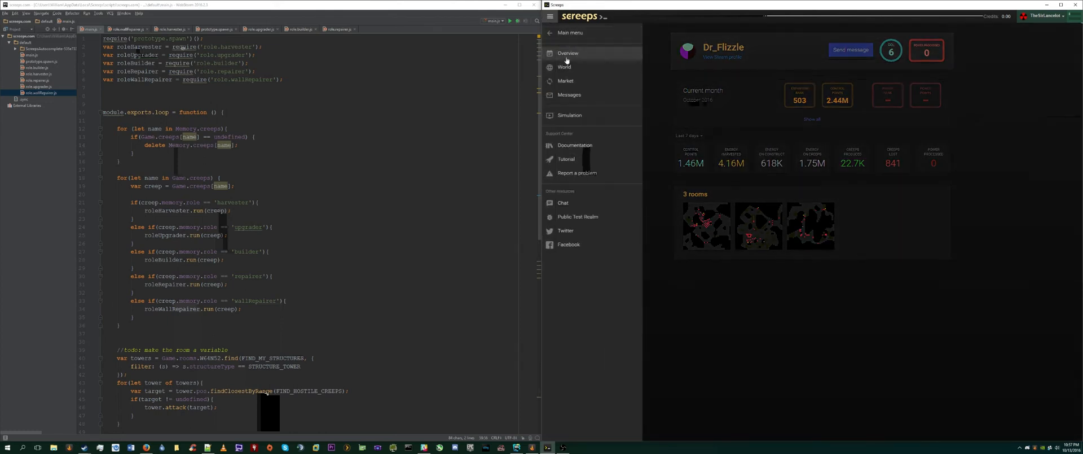
left_click(564, 67)
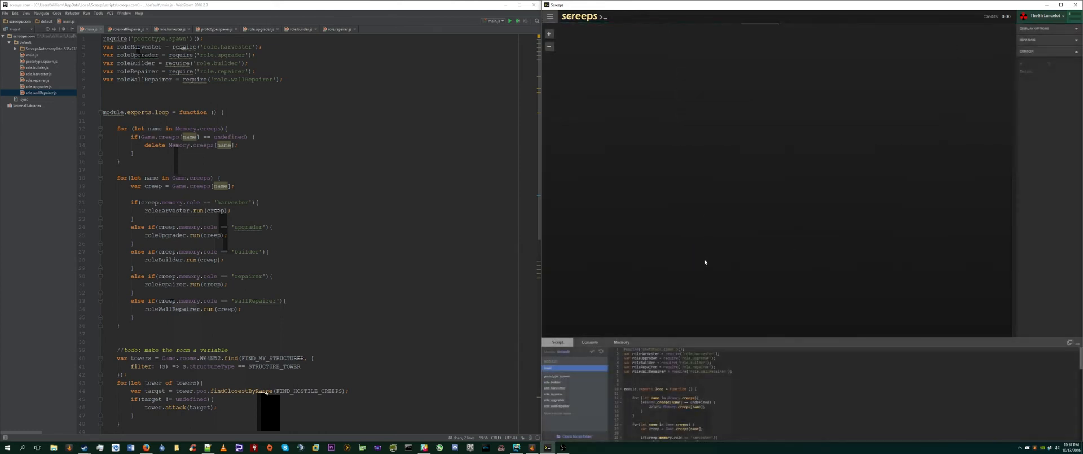
Load the world map zoomed on the rooms around the player's territory.
left_click(553, 35)
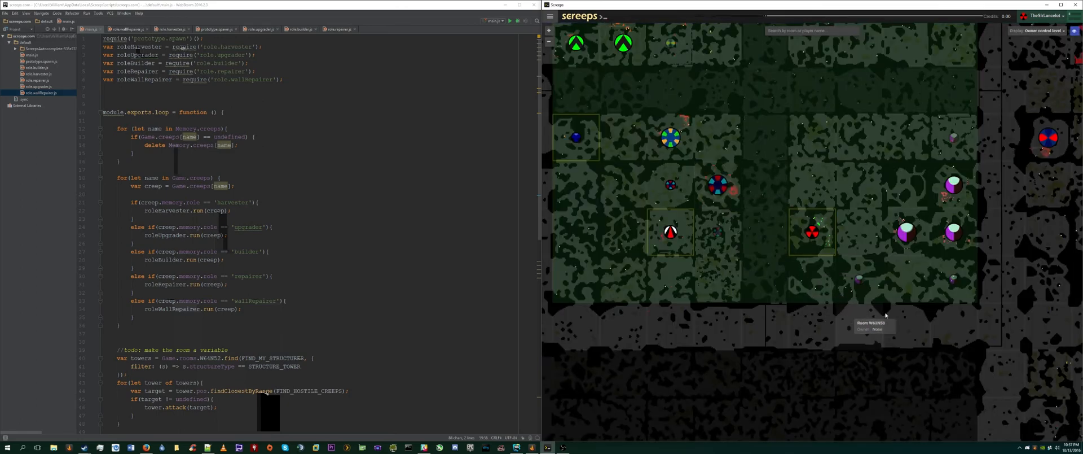
mouse_move(829, 239)
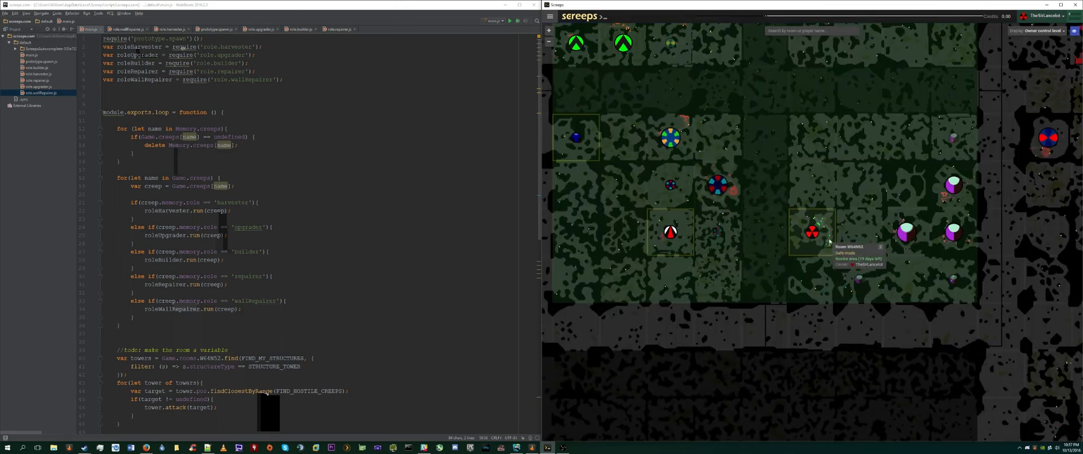
mouse_move(815, 274)
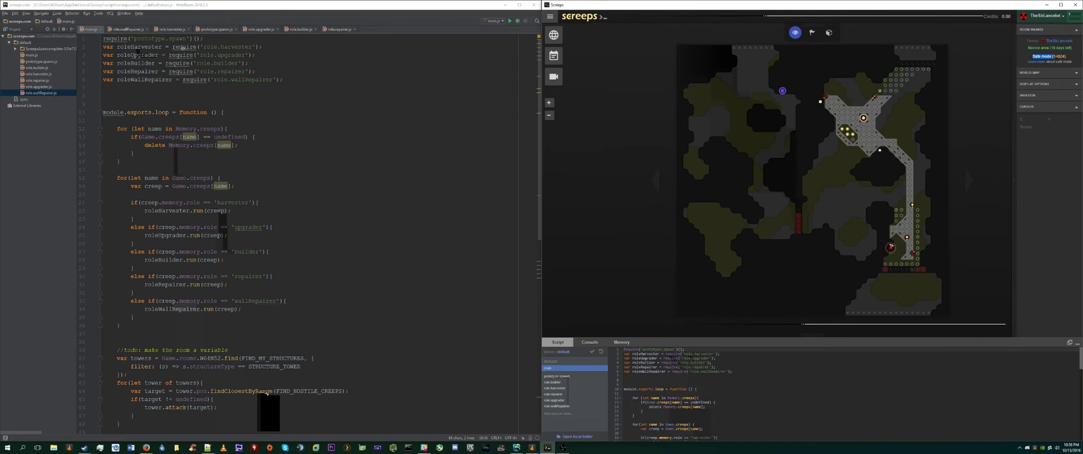
mouse_move(856, 221)
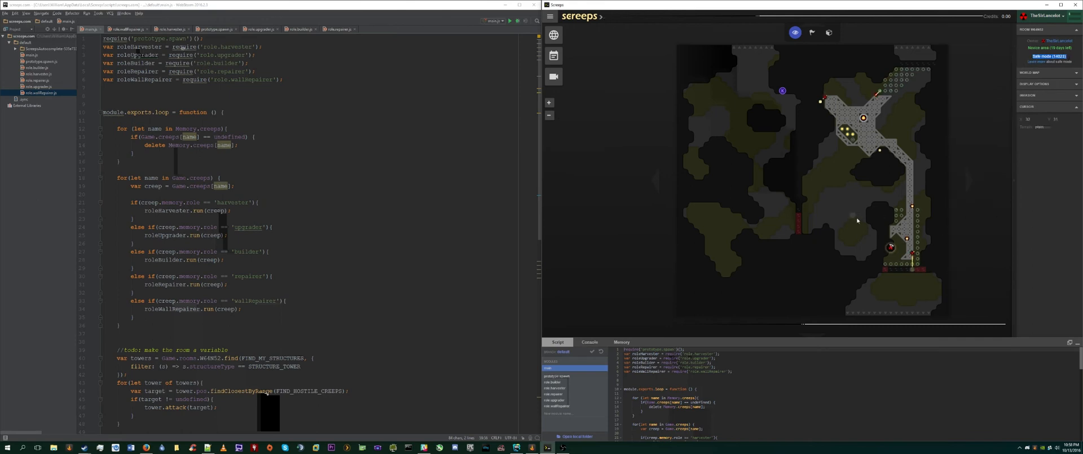
mouse_move(882, 281)
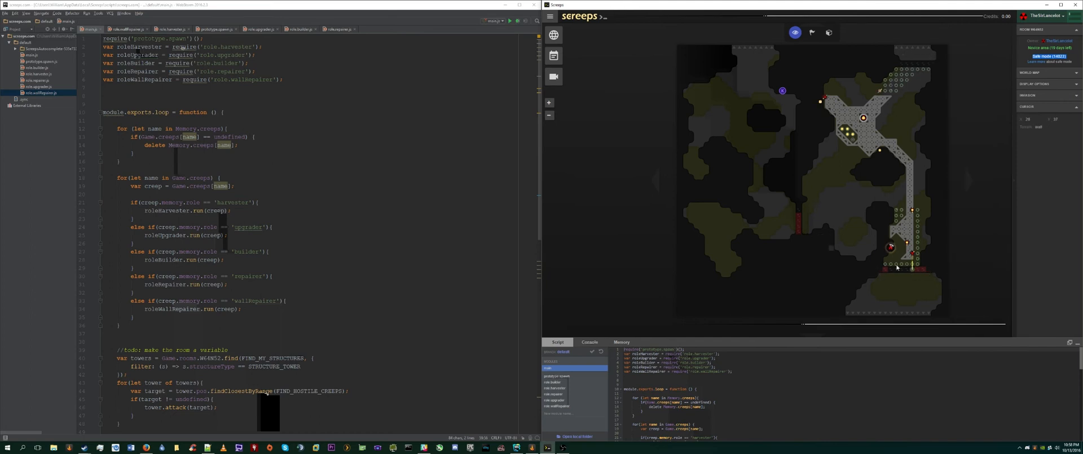
mouse_move(847, 266)
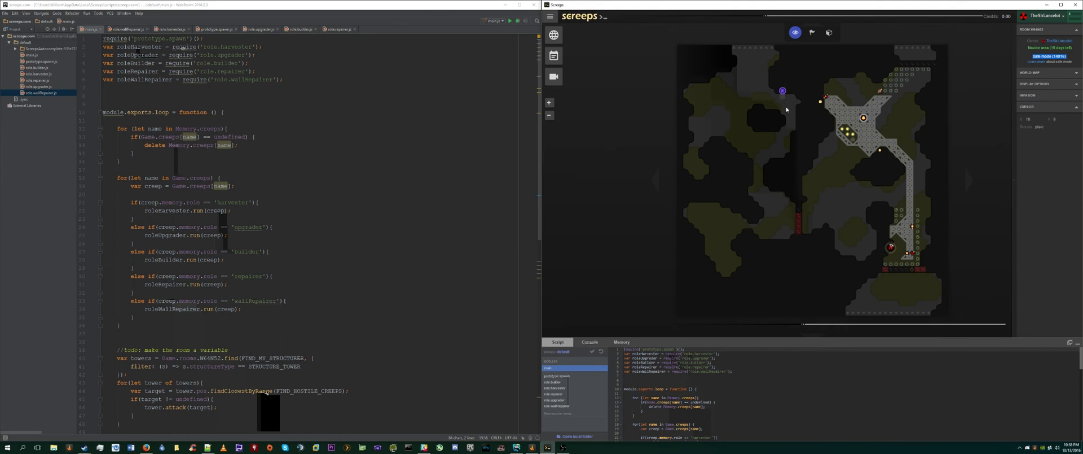
mouse_move(798, 227)
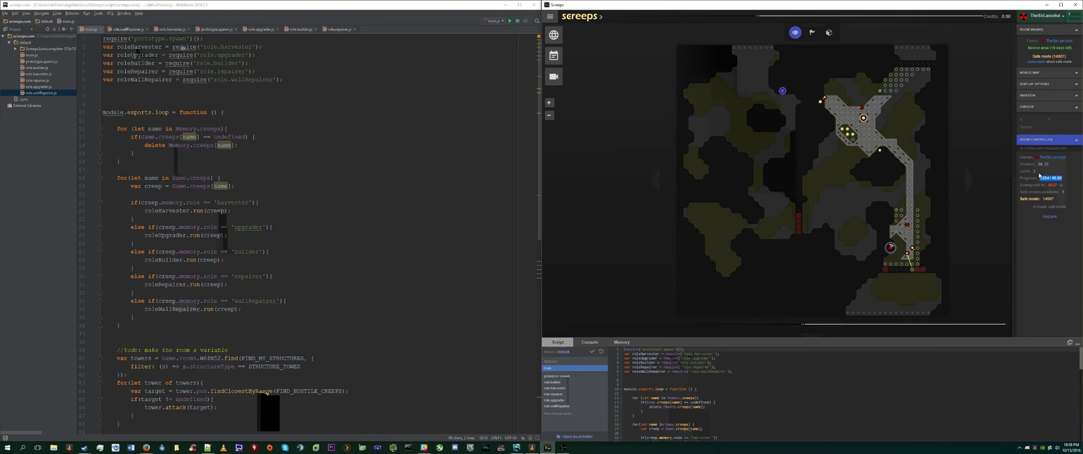
mouse_move(999, 179)
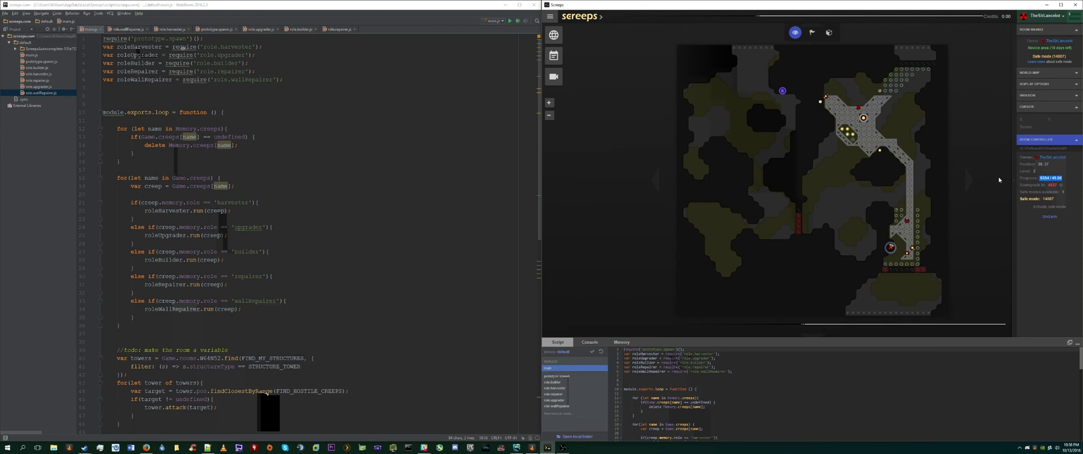